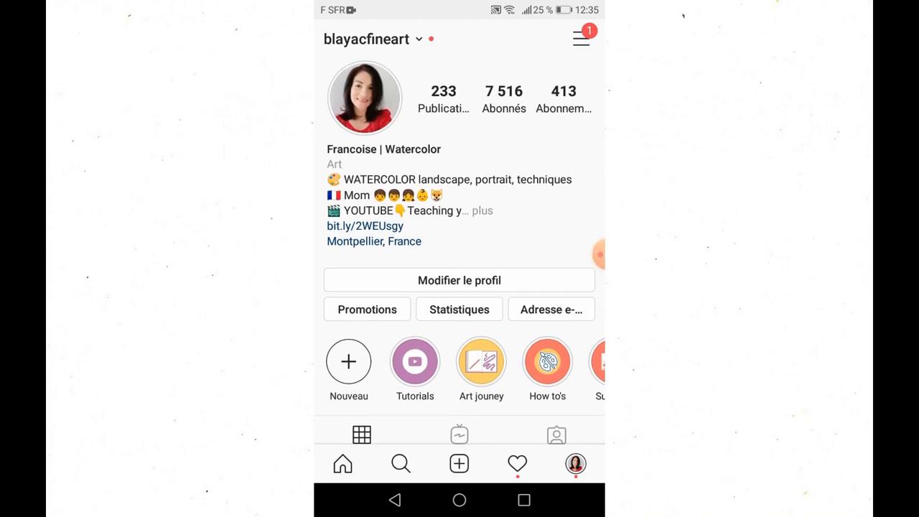
pyautogui.scroll(-3)
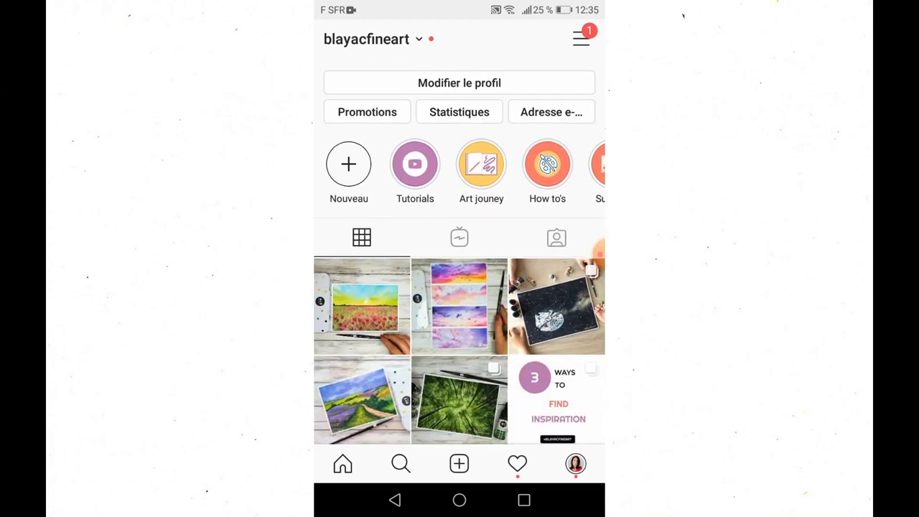
pyautogui.scroll(-3)
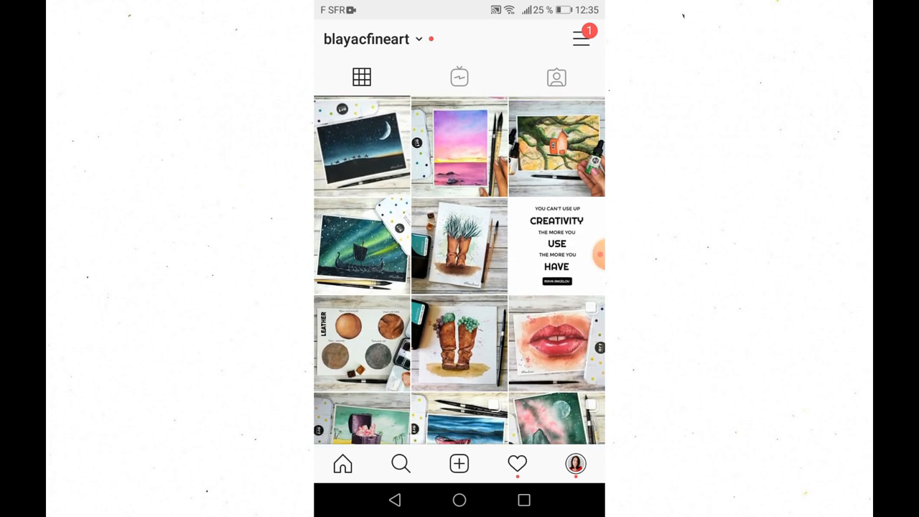
pyautogui.scroll(3)
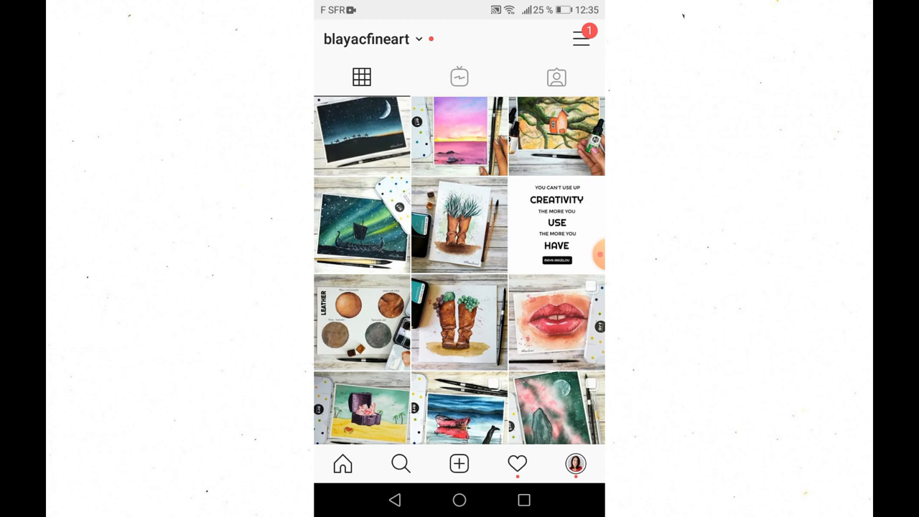
pyautogui.scroll(-3)
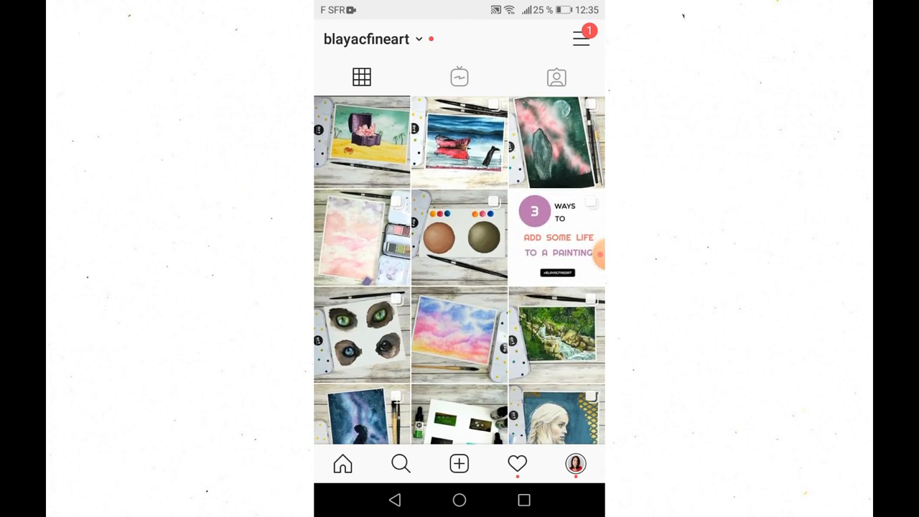
pyautogui.scroll(-3)
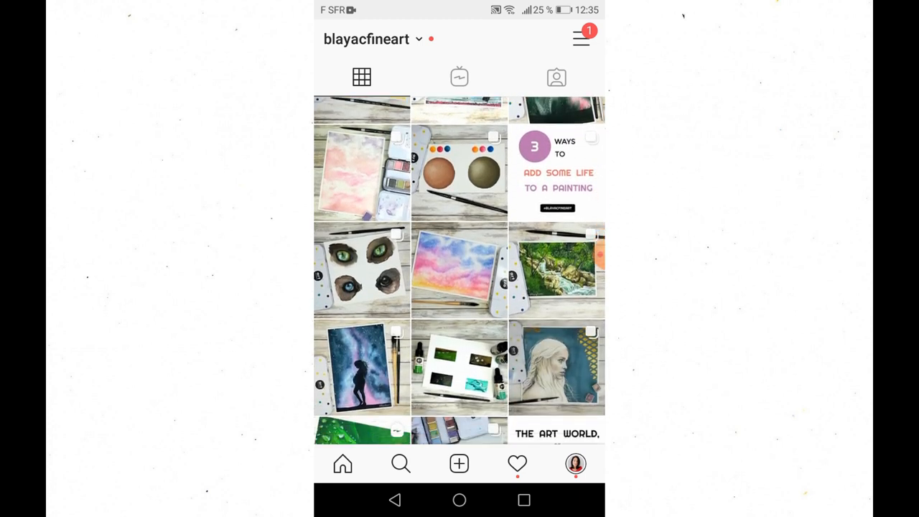
pyautogui.scroll(3)
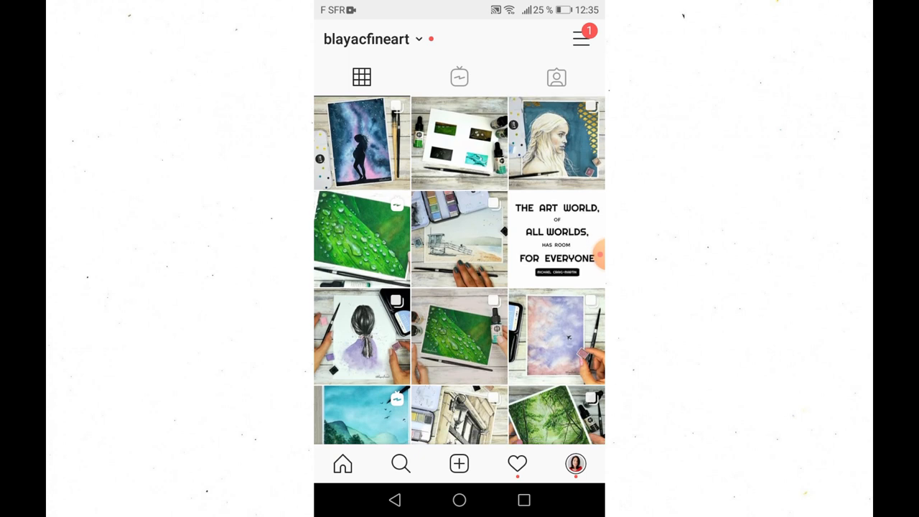
pyautogui.scroll(-3)
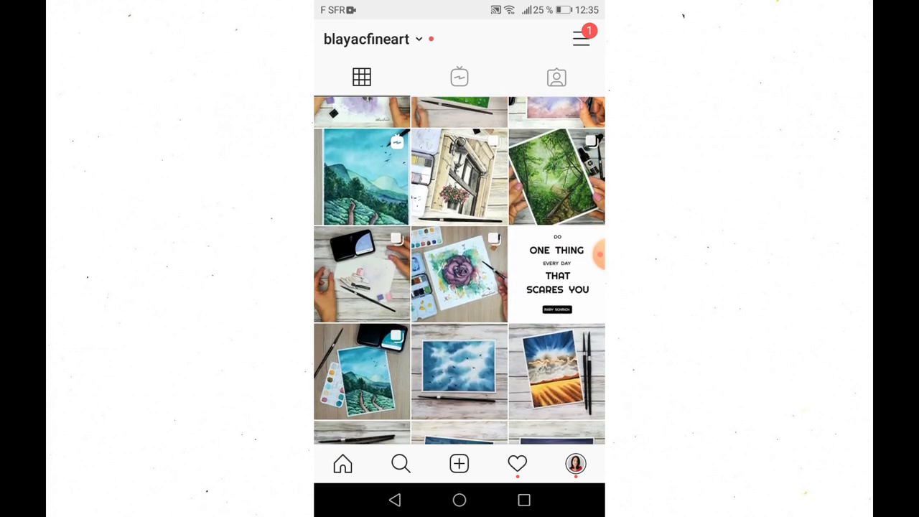
pyautogui.scroll(3)
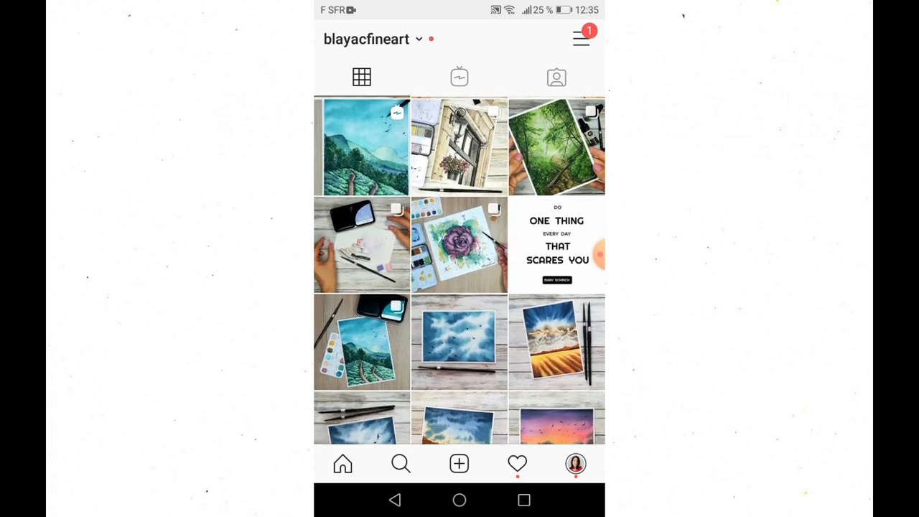
pyautogui.scroll(-3)
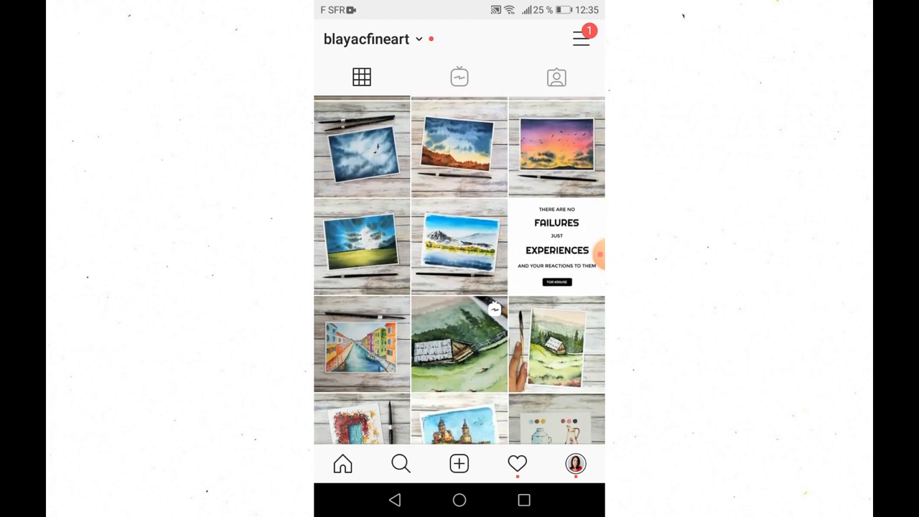